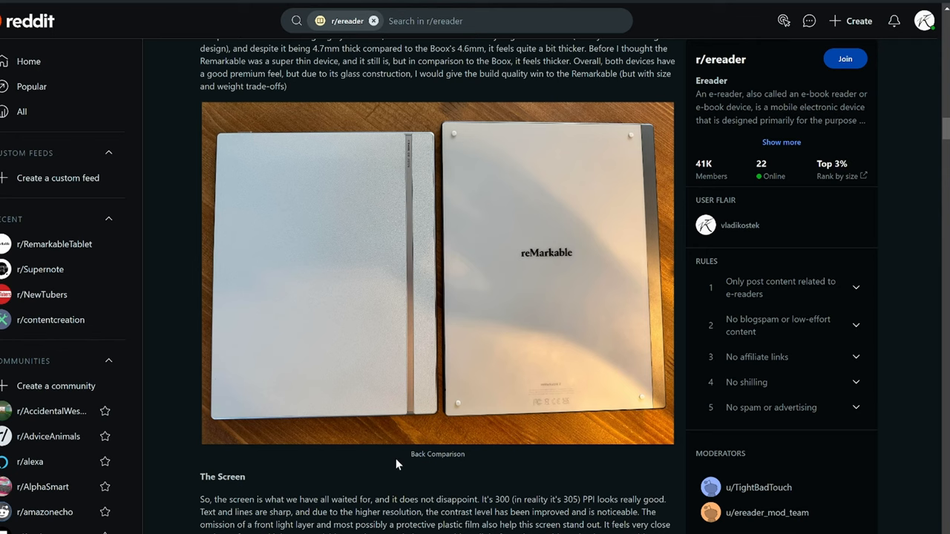
mouse_move(371, 476)
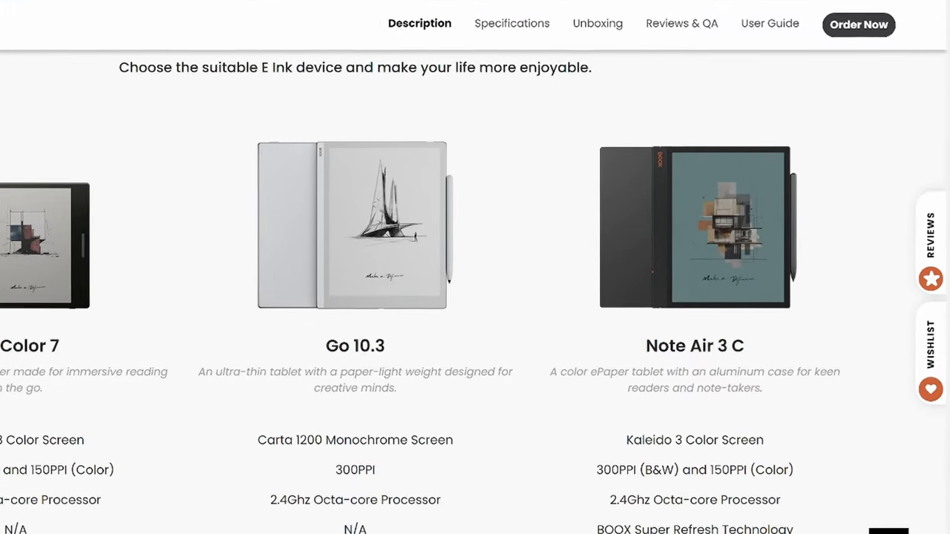
scroll(down, 3)
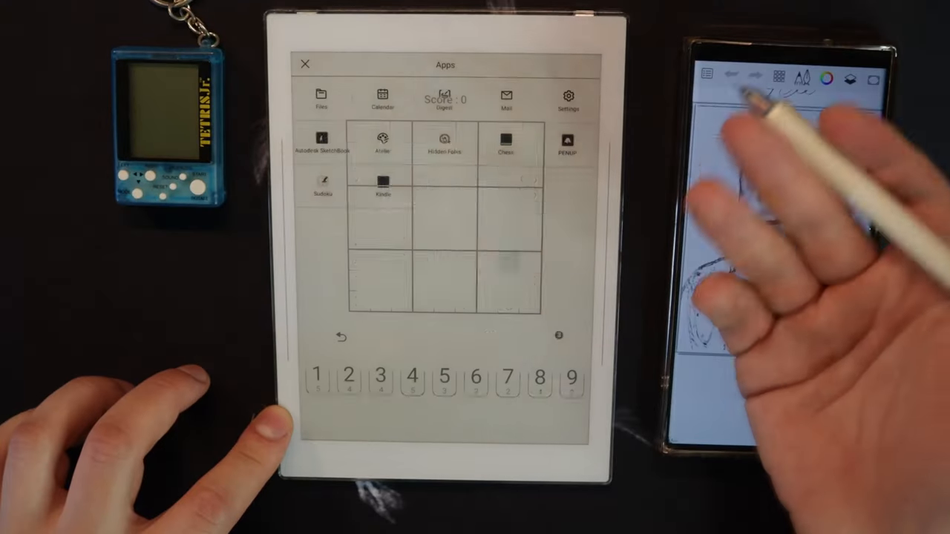
click(500, 141)
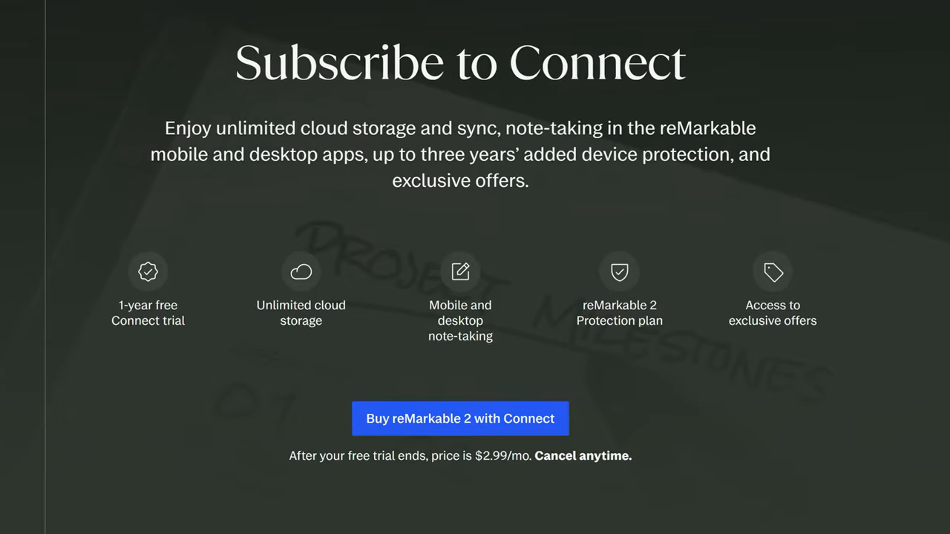
scroll(down, 3)
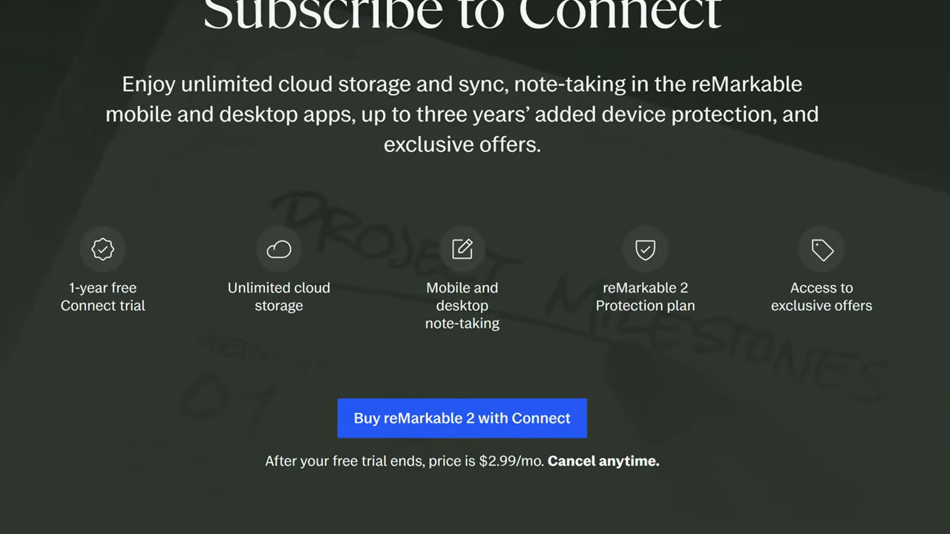
scroll(down, 3)
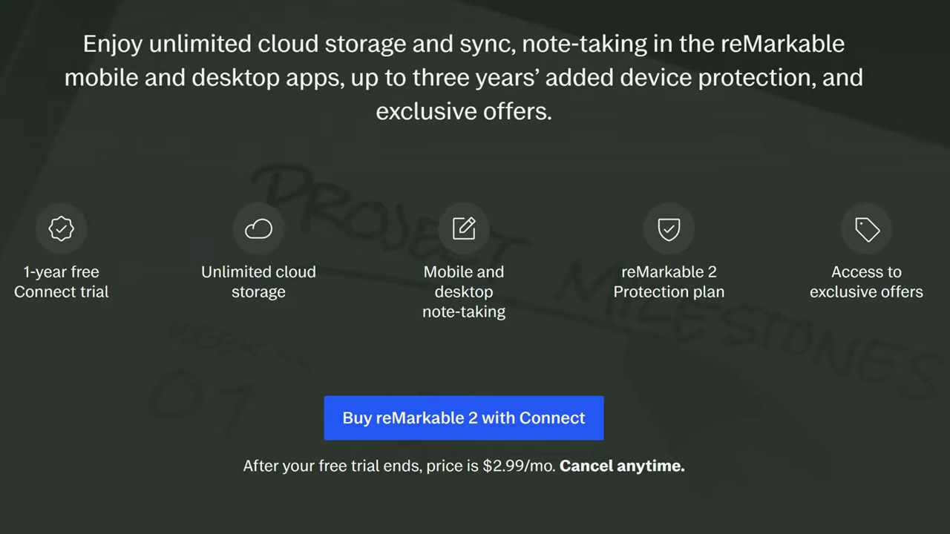